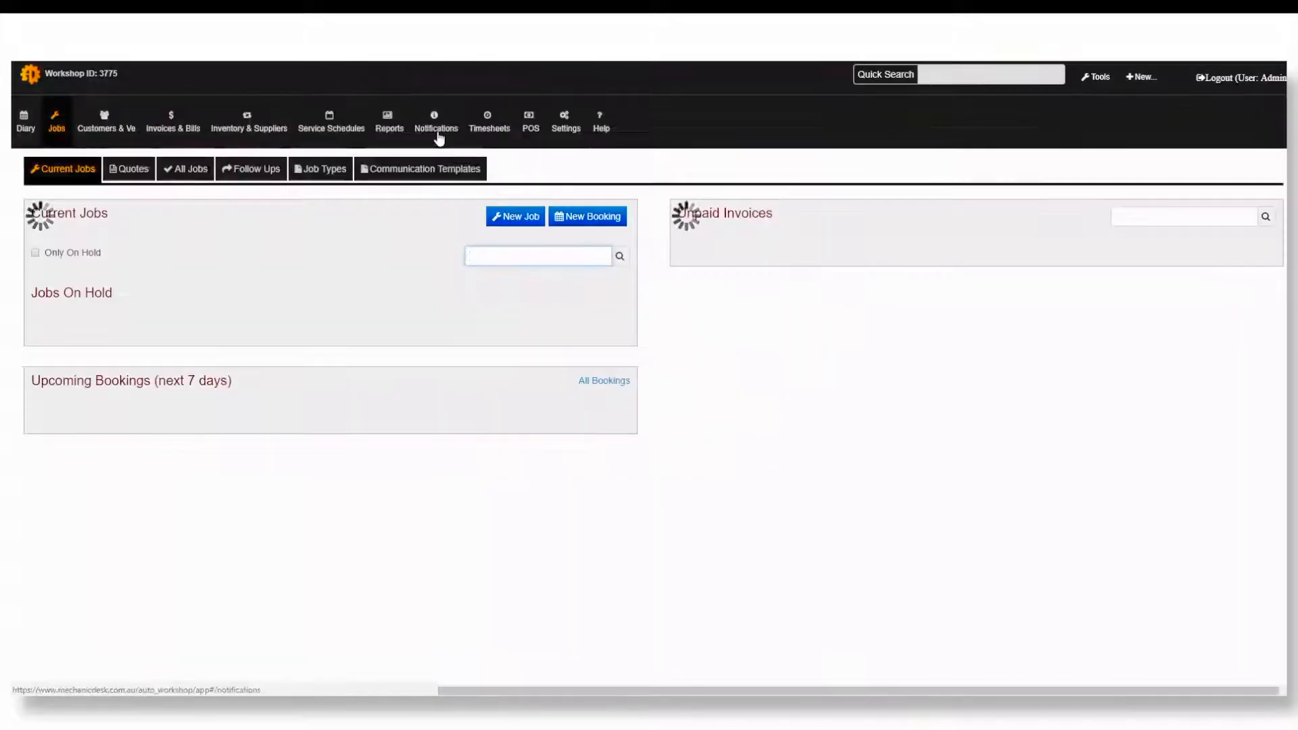
Step: Show the Timesheets page with each employee's hours and charges per job this fortnight
{"action": "left_click", "coordinate": [490, 121]}
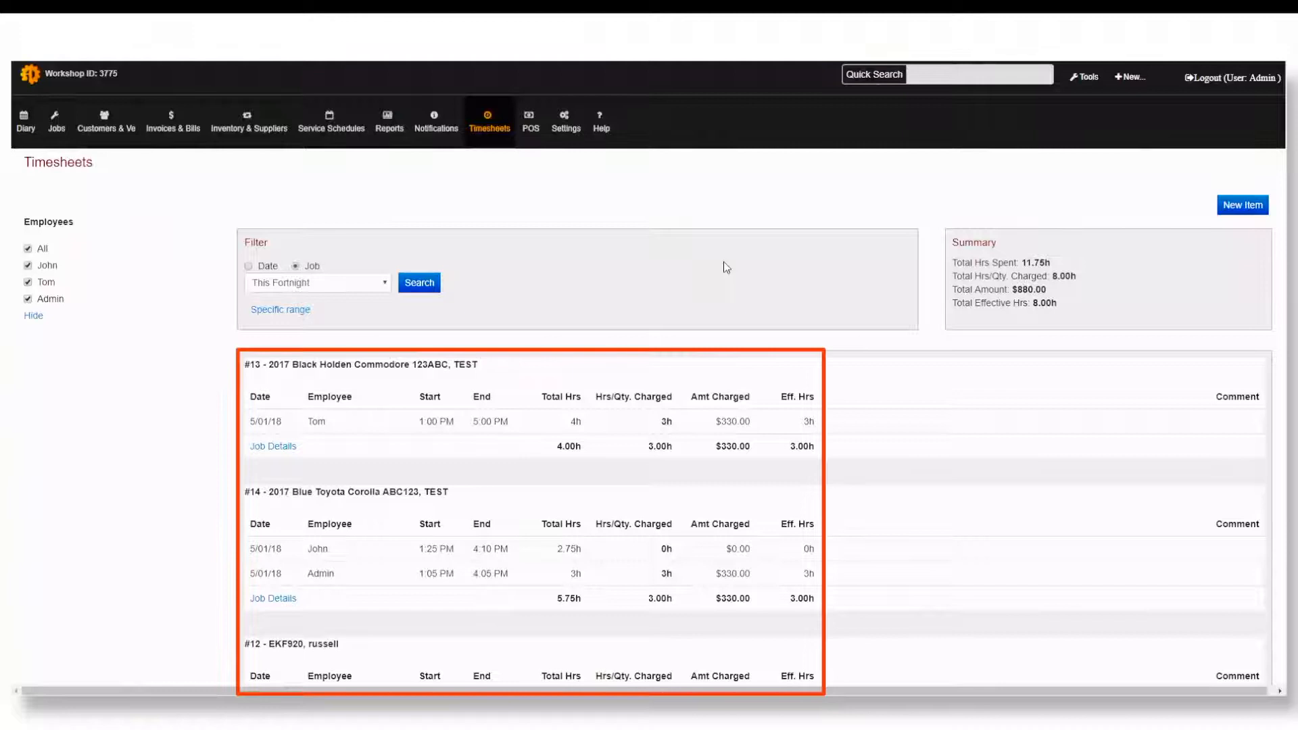
{"action": "mouse_move", "coordinate": [731, 263]}
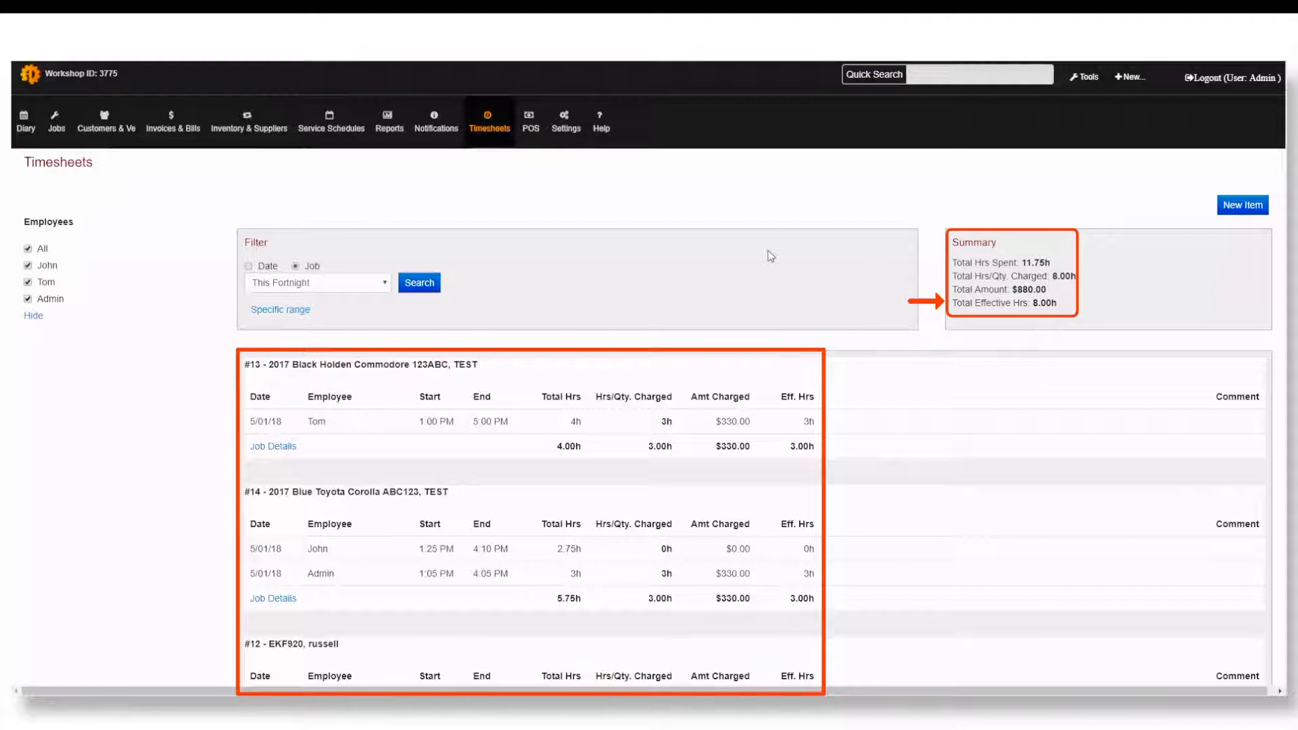
Step: Group timesheets by date, showing Admin's 3 hours and $330 charged
{"action": "scroll", "scroll_direction": "down", "scroll_amount": 3}
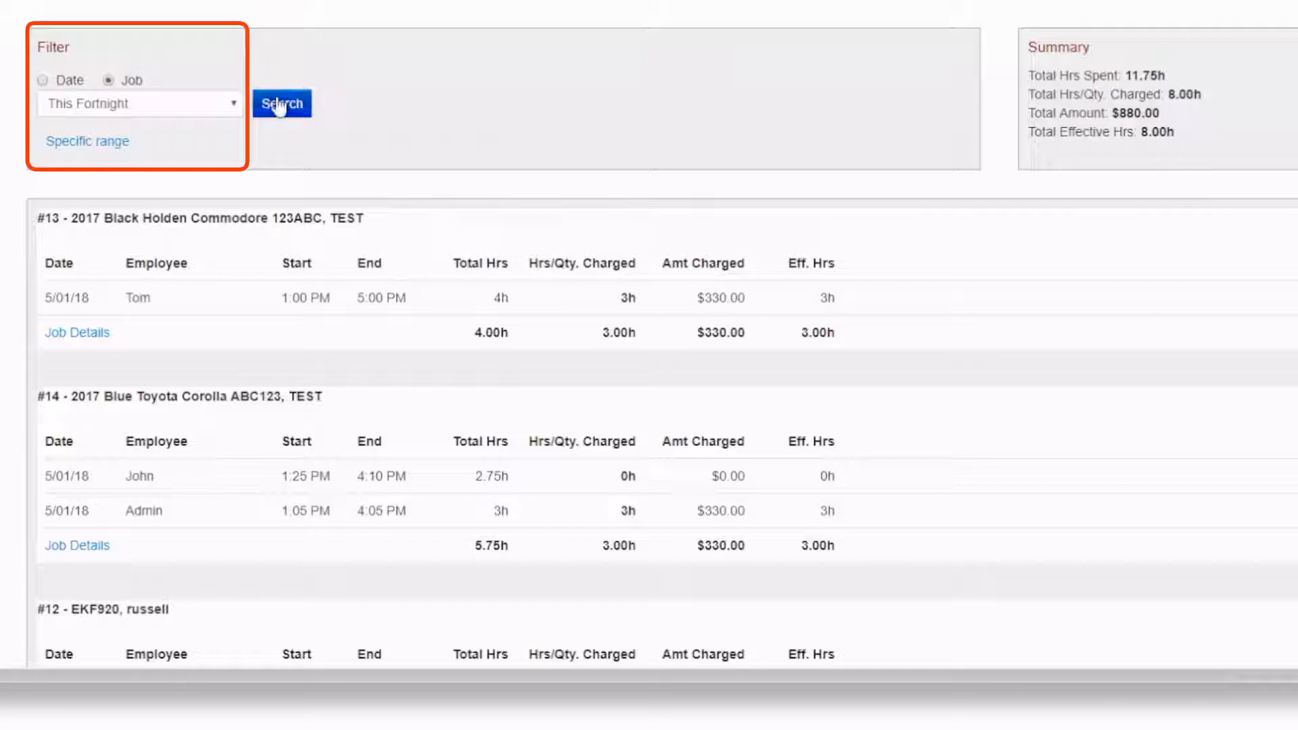
{"action": "left_click", "coordinate": [44, 80]}
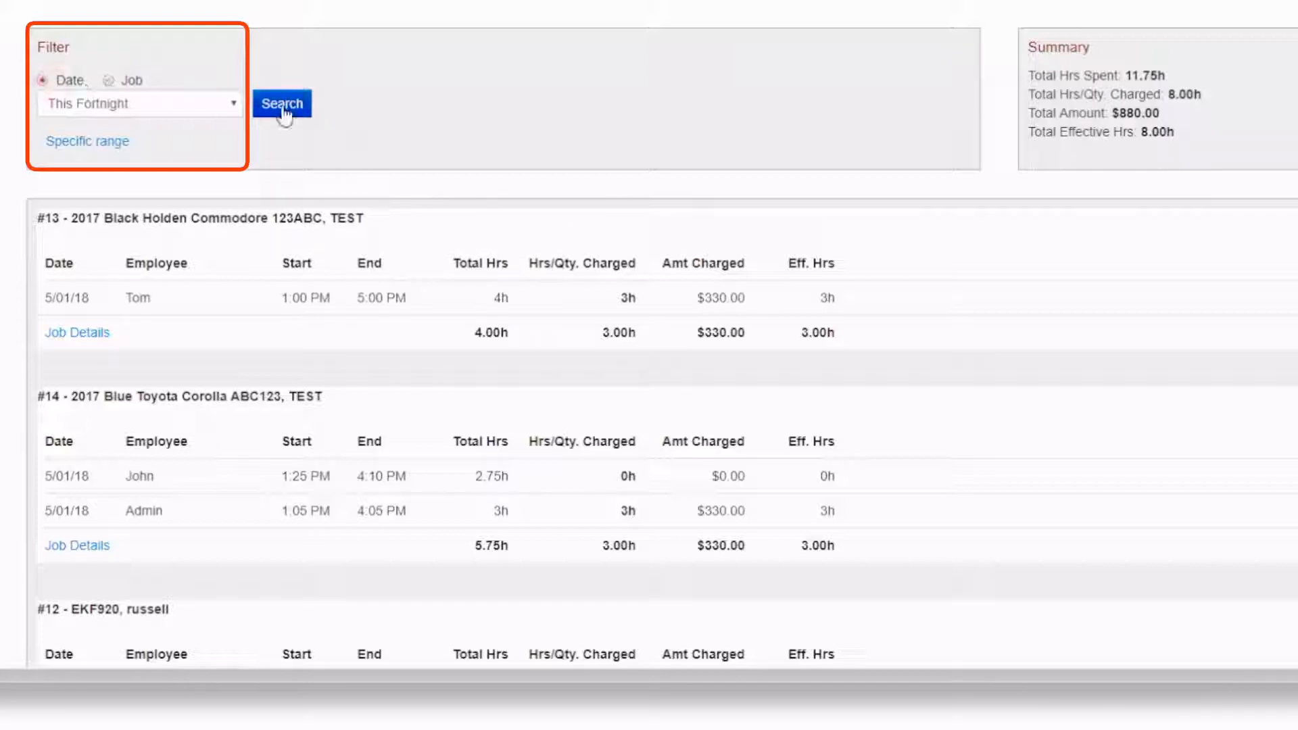
{"action": "left_click", "coordinate": [281, 103]}
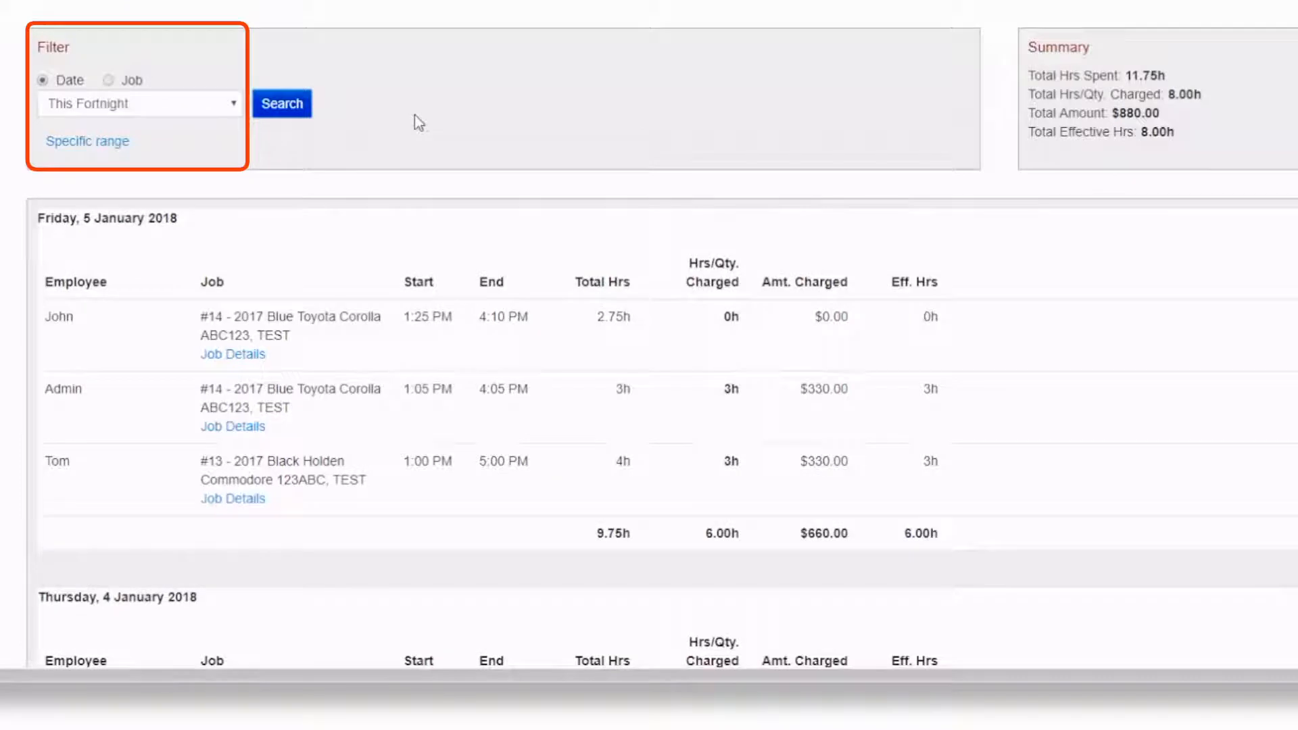
{"action": "left_click", "coordinate": [281, 104]}
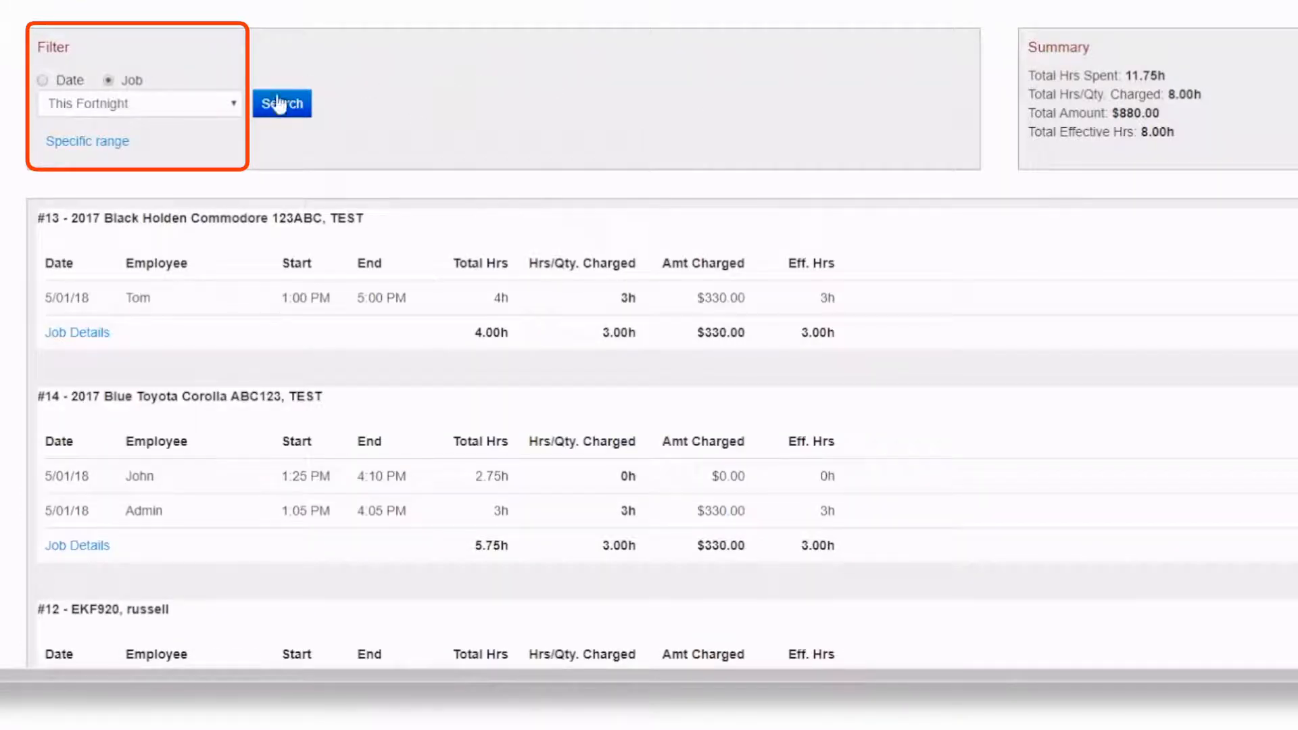
{"action": "left_click", "coordinate": [44, 81]}
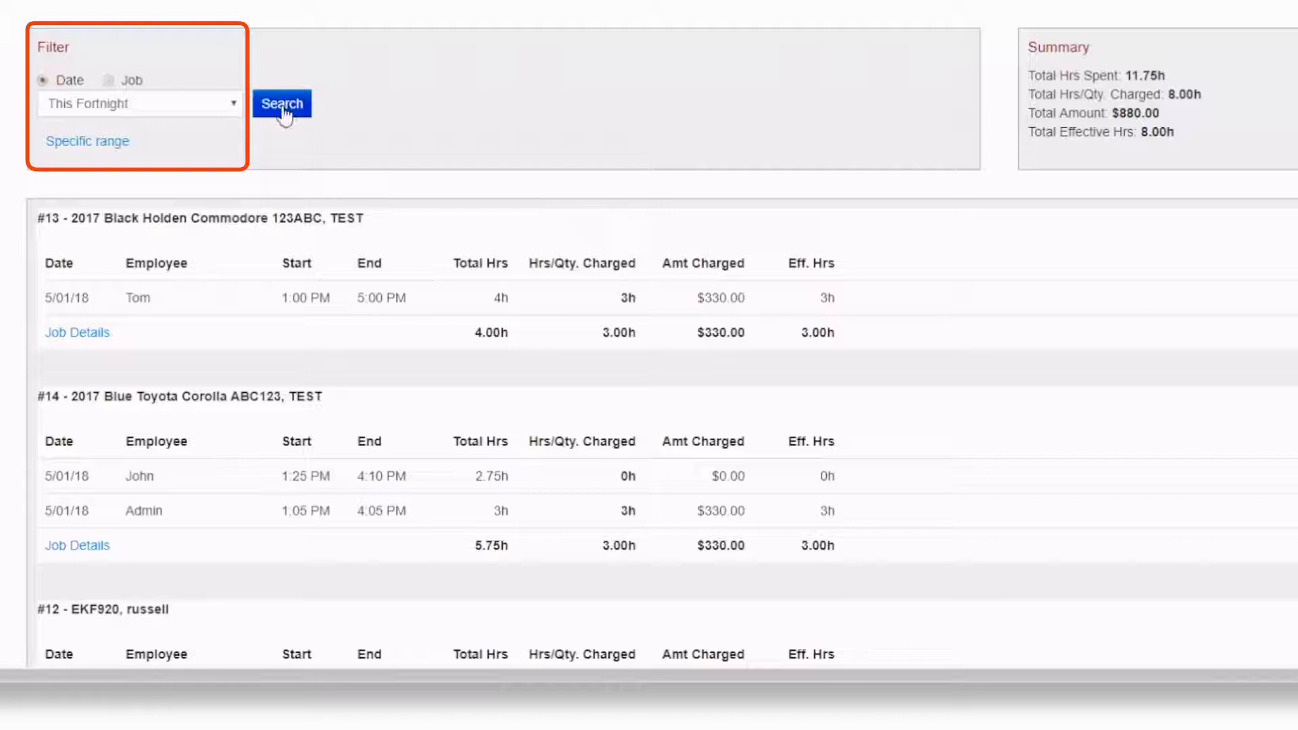
{"action": "left_click", "coordinate": [282, 103]}
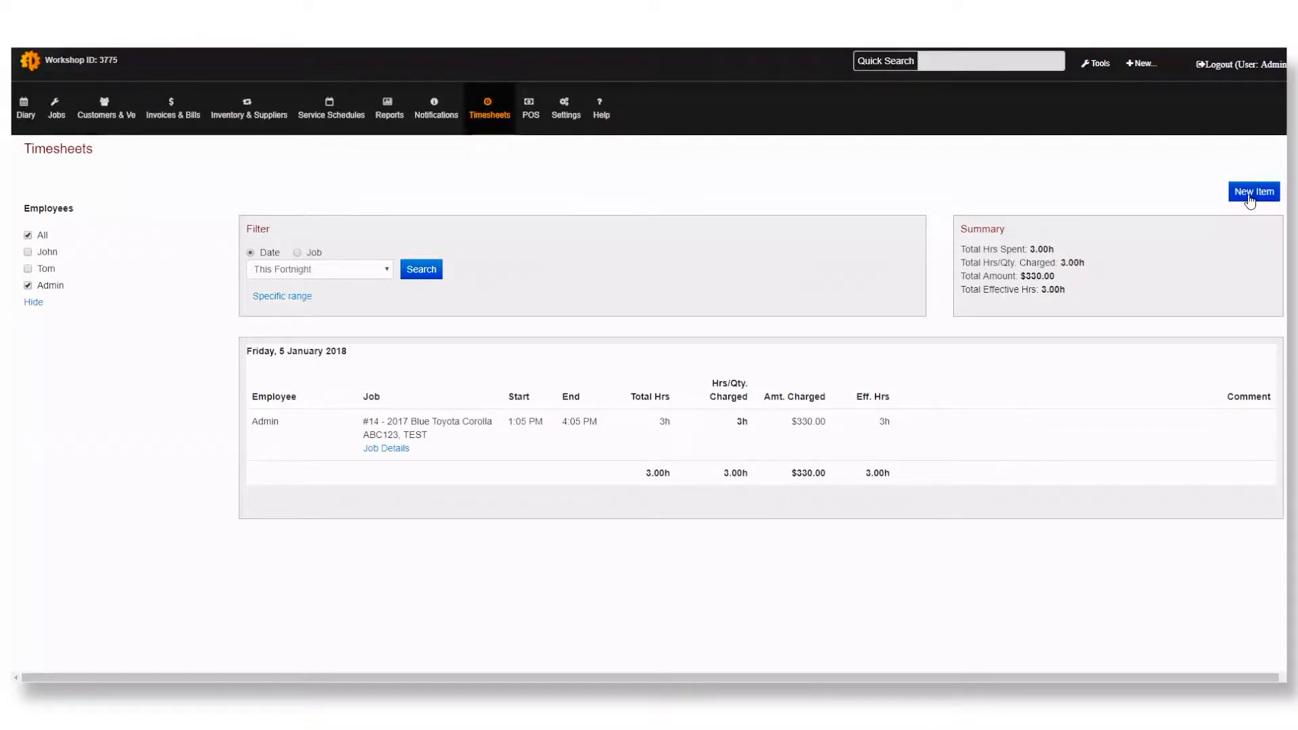
{"action": "left_click", "coordinate": [1253, 191]}
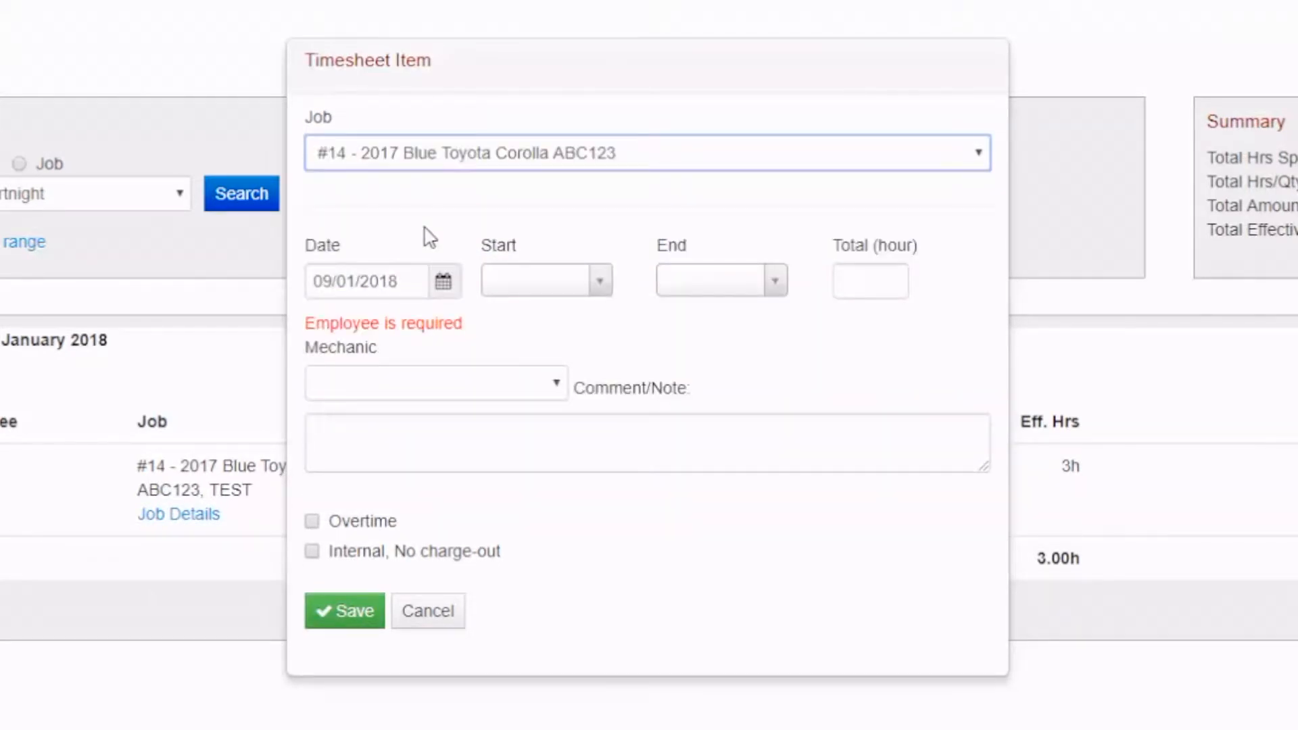
{"action": "left_click", "coordinate": [342, 611]}
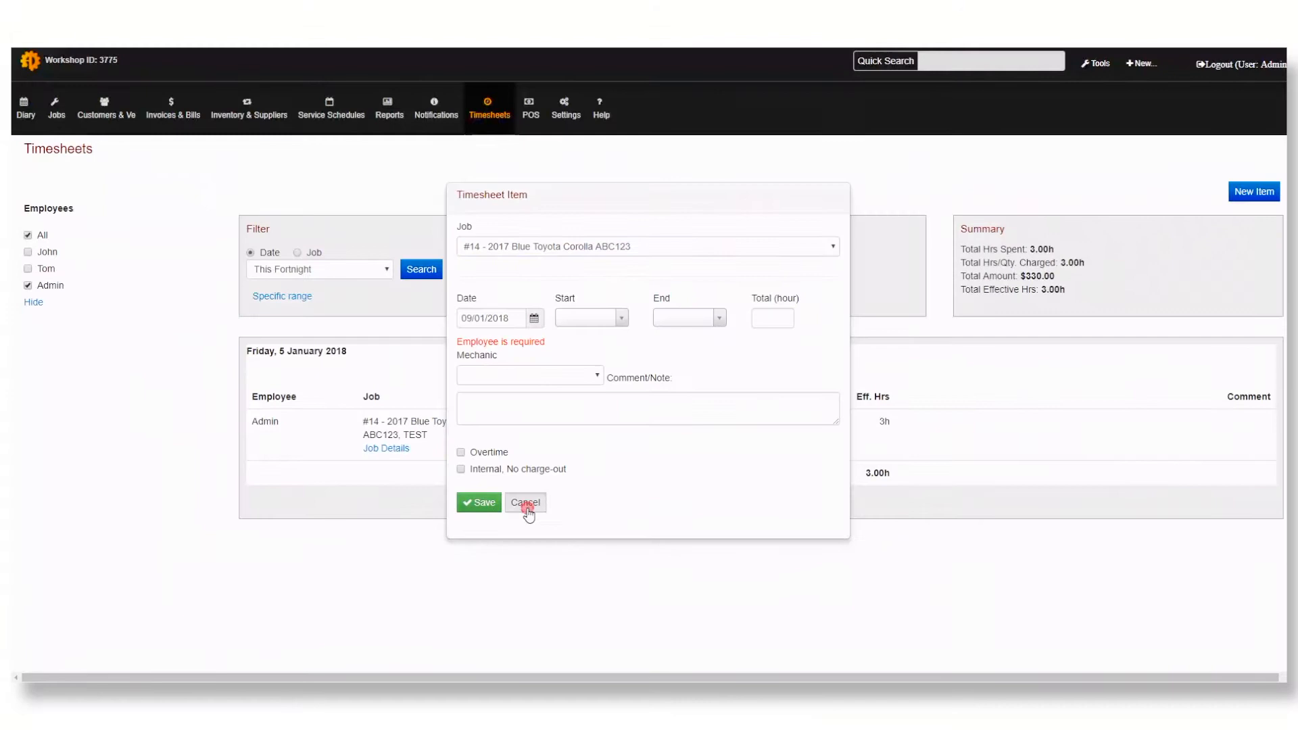
{"action": "left_click", "coordinate": [524, 502]}
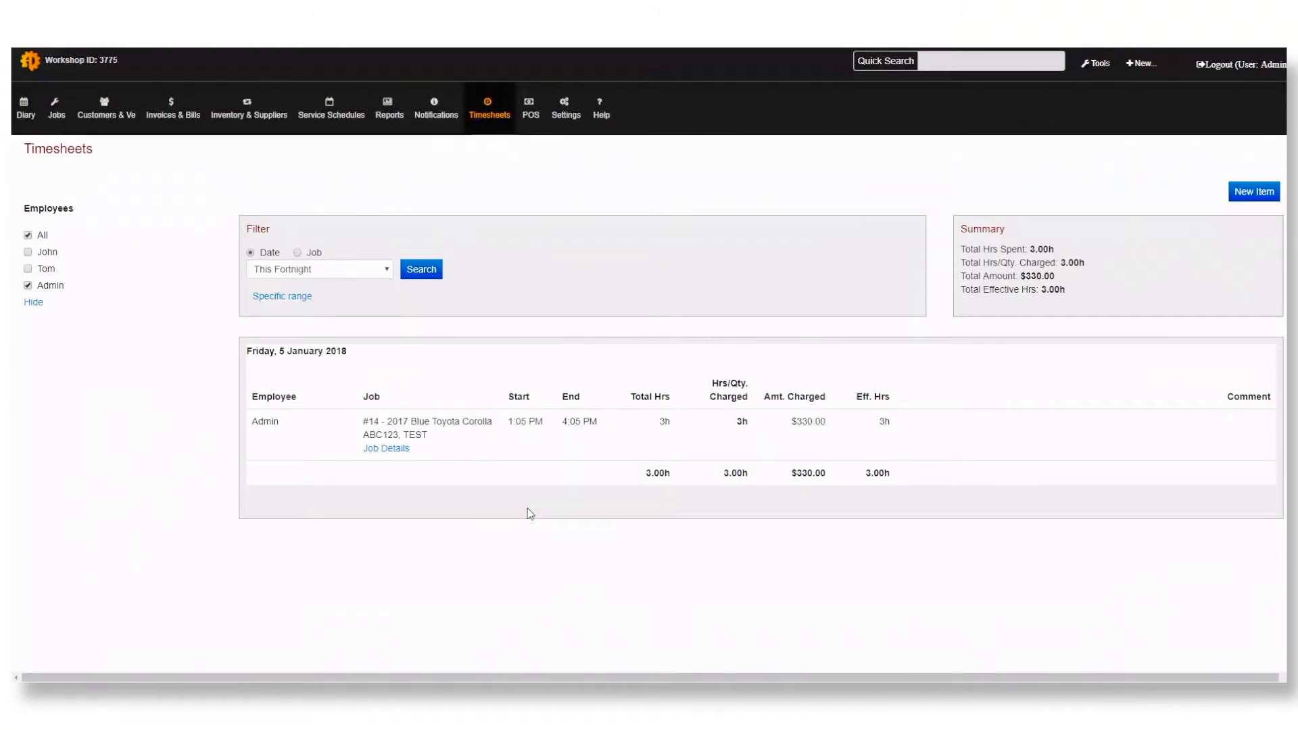